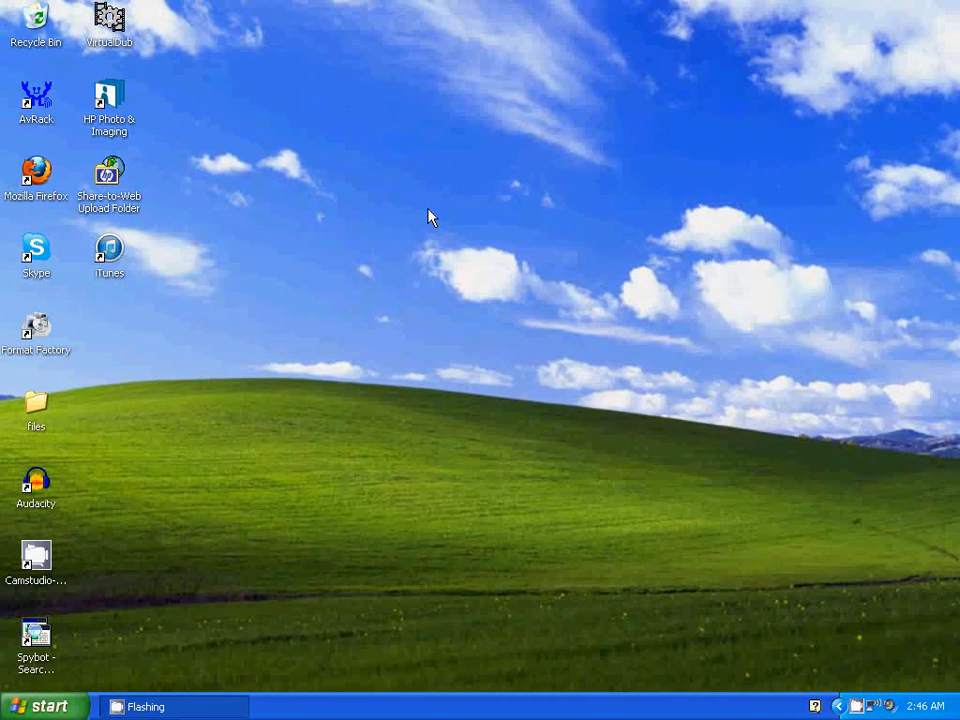
pyautogui.moveTo(128, 644)
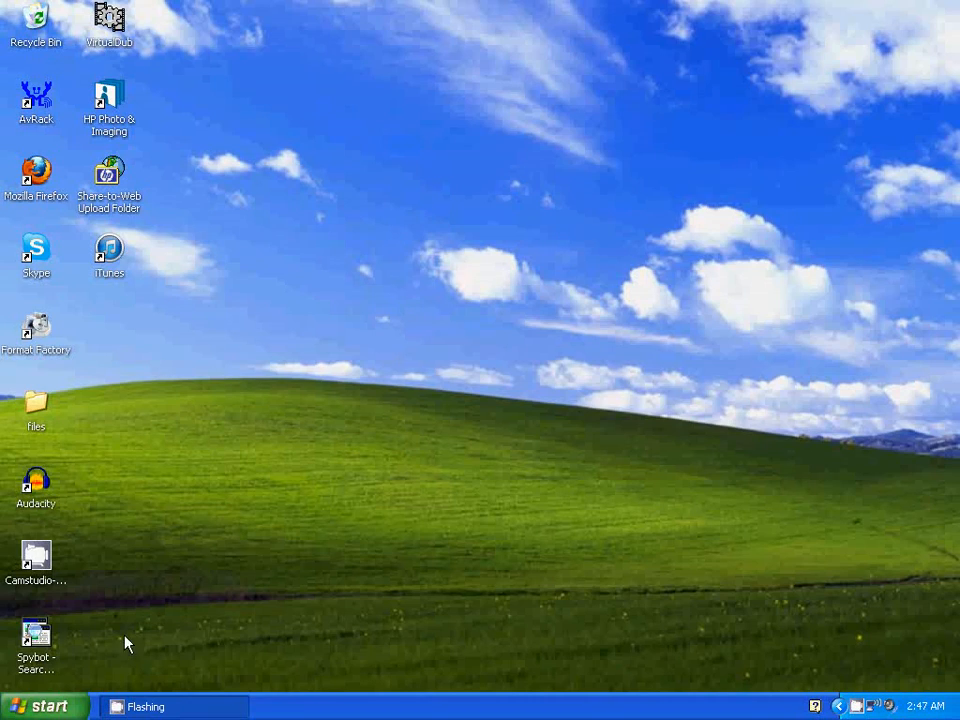
pyautogui.moveTo(40, 706)
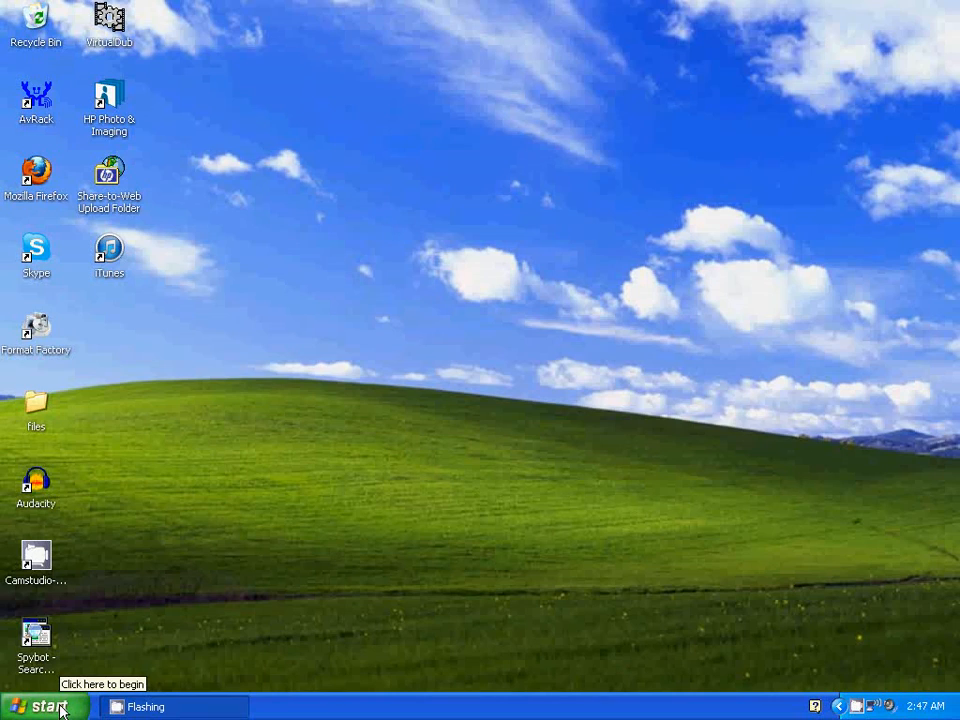
# Launch Paint from the Start menu with a blank untitled canvas
pyautogui.click(38, 706)
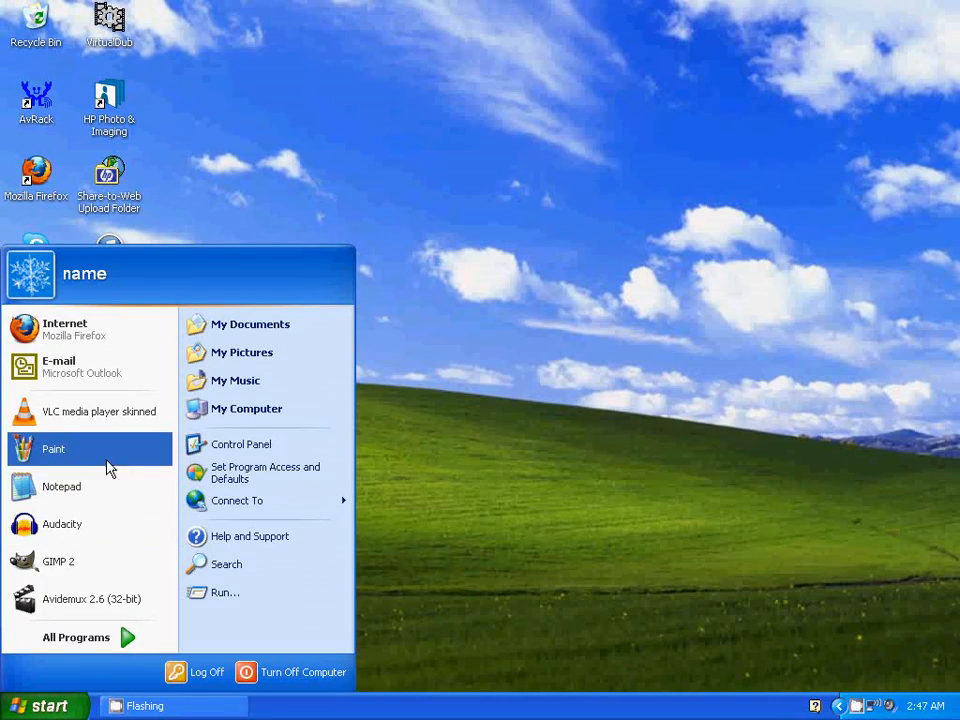
pyautogui.click(52, 448)
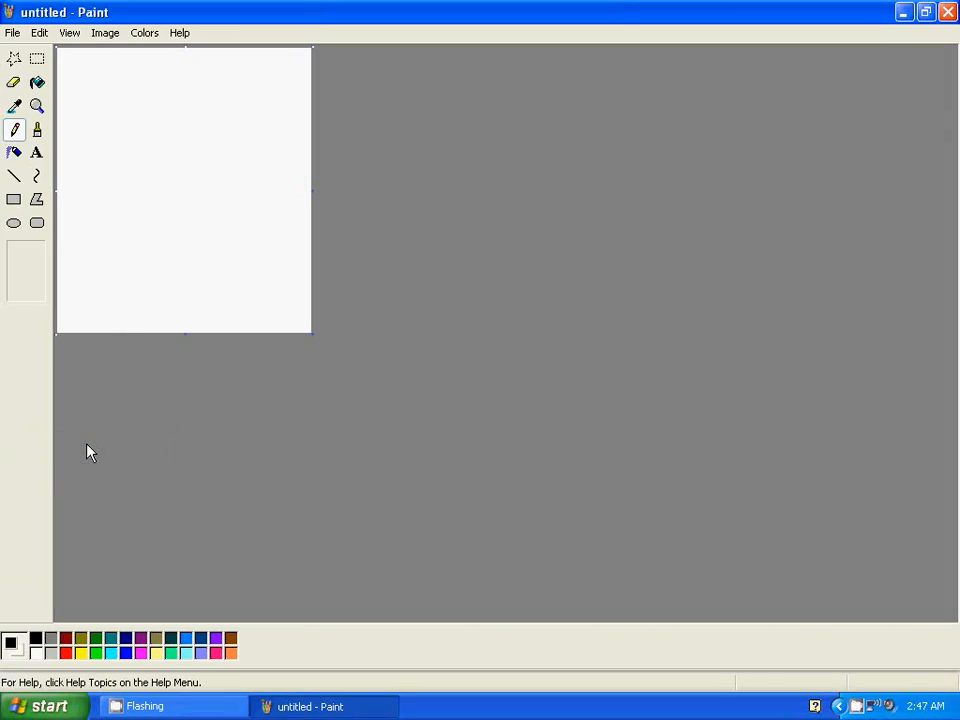
# Paste the copied desktop screenshot onto the canvas via Edit > Paste
pyautogui.click(40, 32)
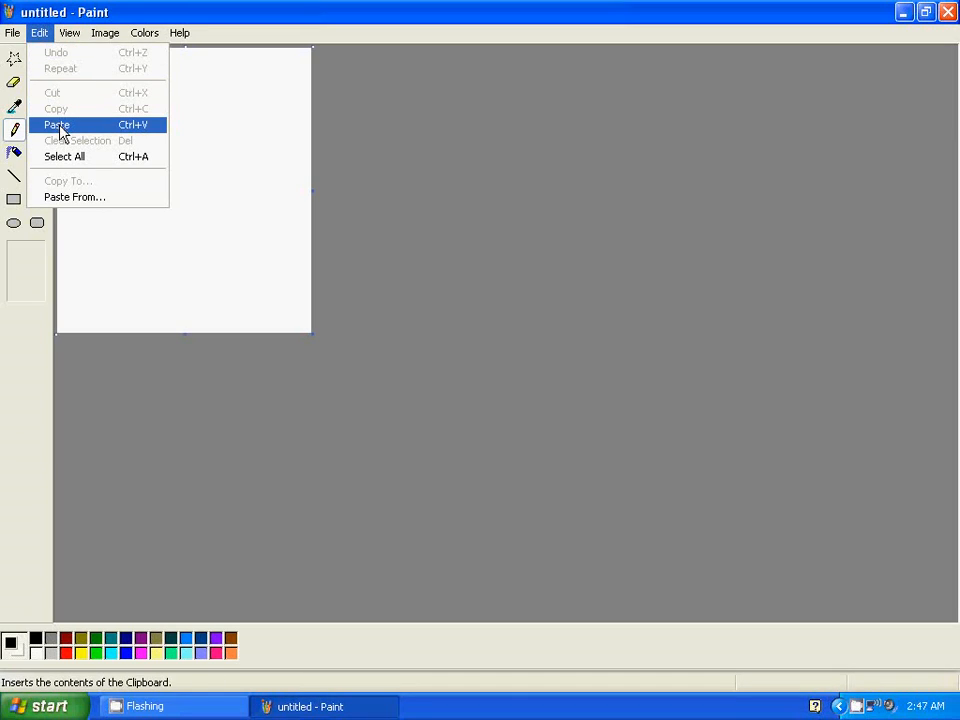
pyautogui.click(56, 124)
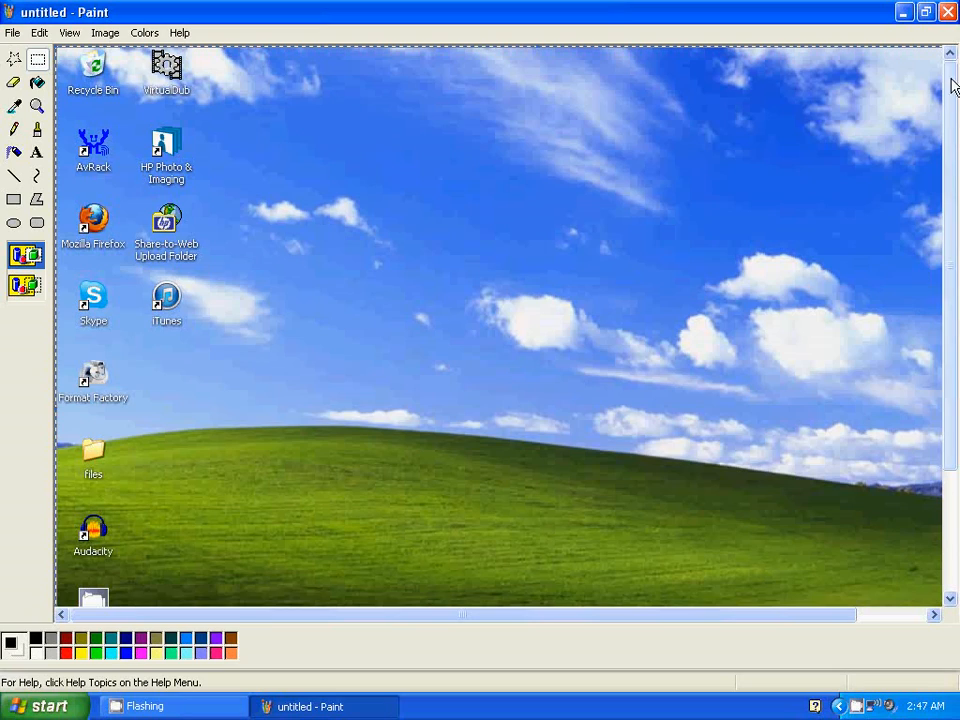
# Save the picture as a JPEG named 'photo' on the Desktop
pyautogui.click(12, 32)
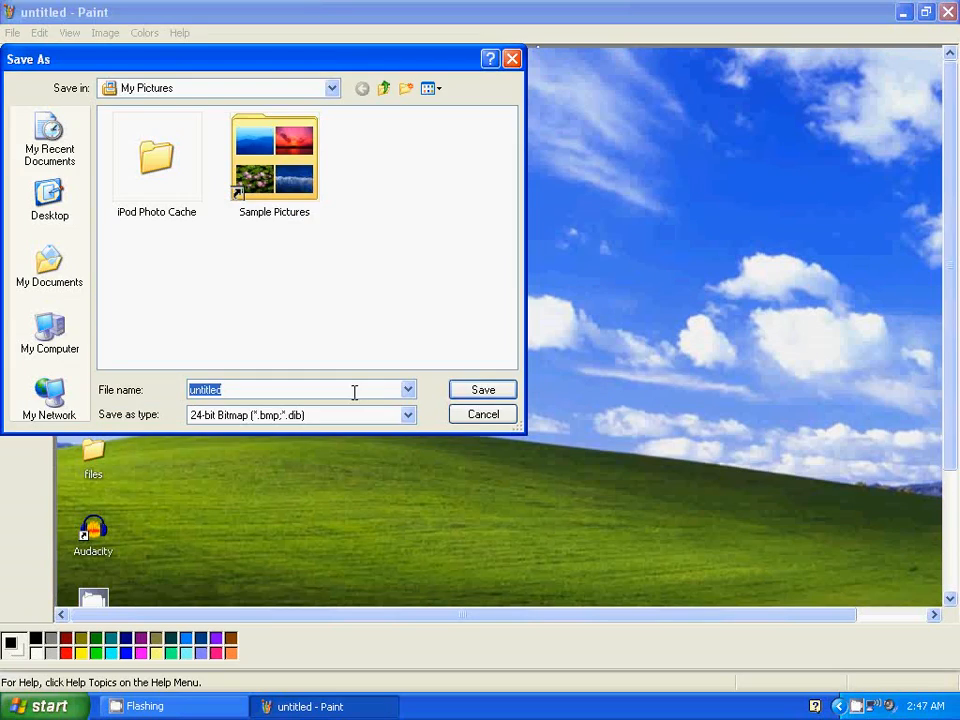
pyautogui.write('pho')
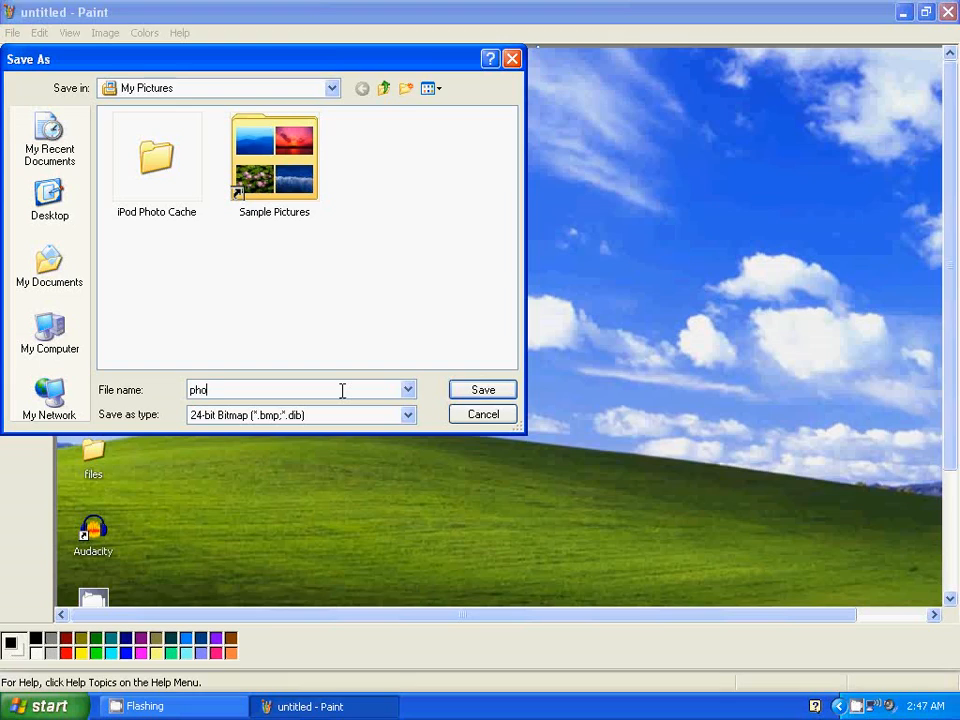
pyautogui.click(408, 414)
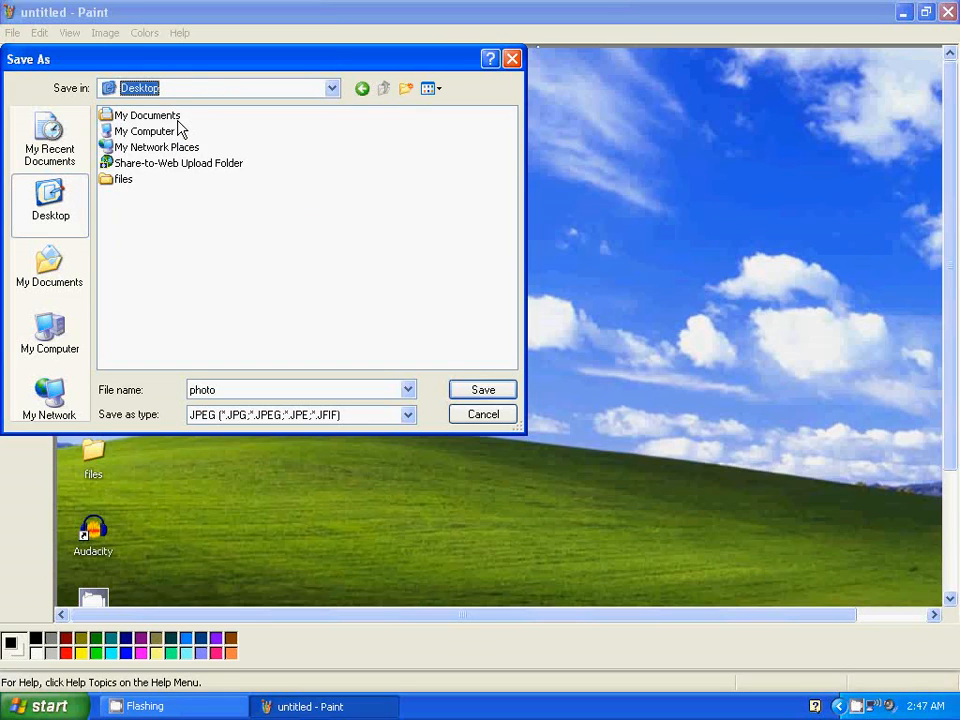
pyautogui.click(482, 388)
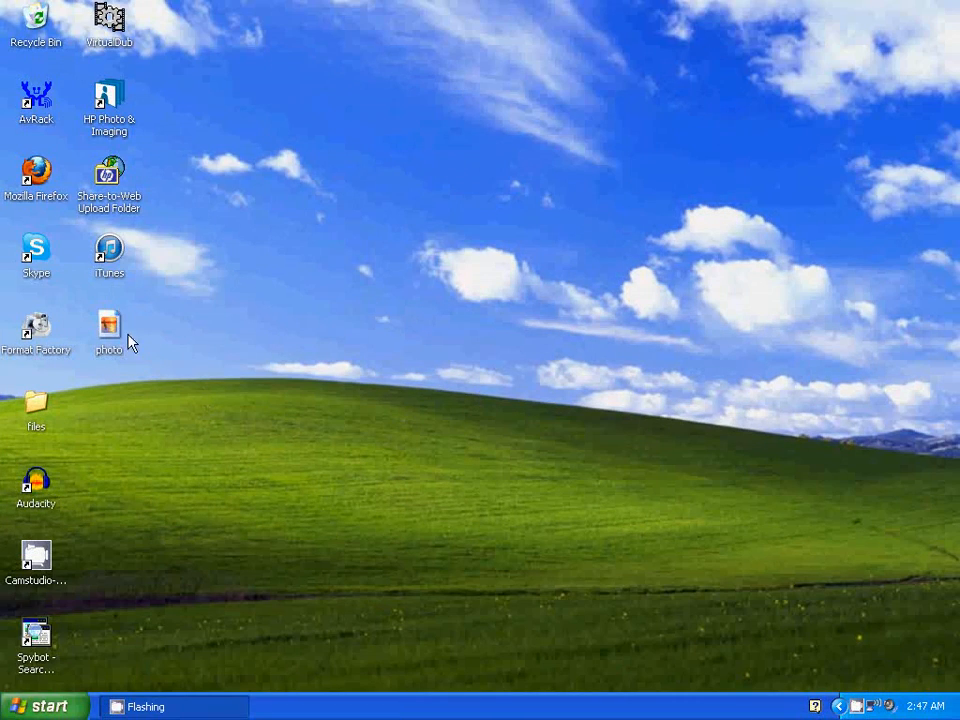